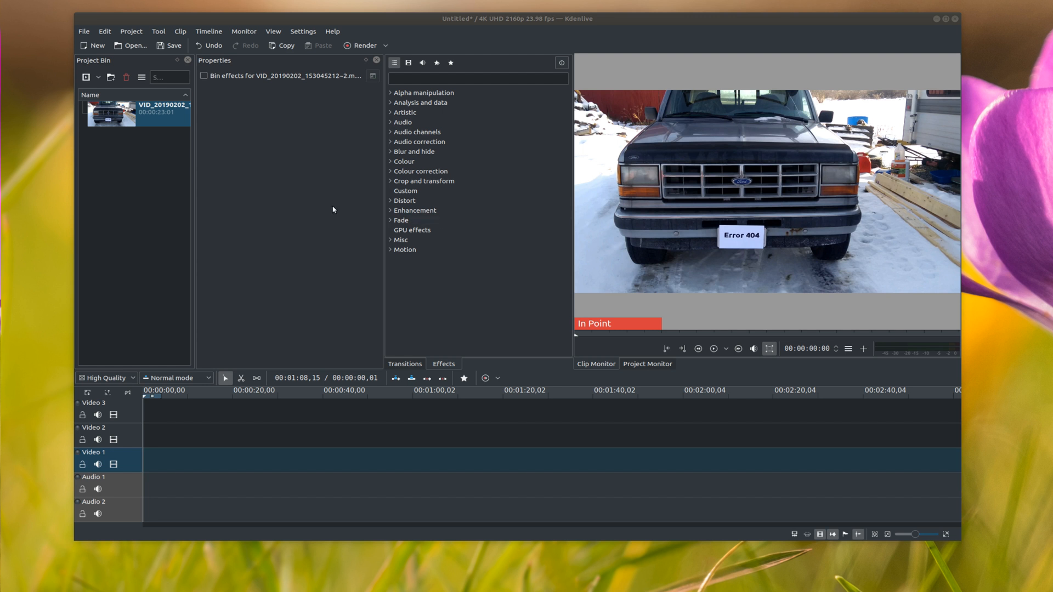
{"action": "mouse_move", "coordinate": [708, 223]}
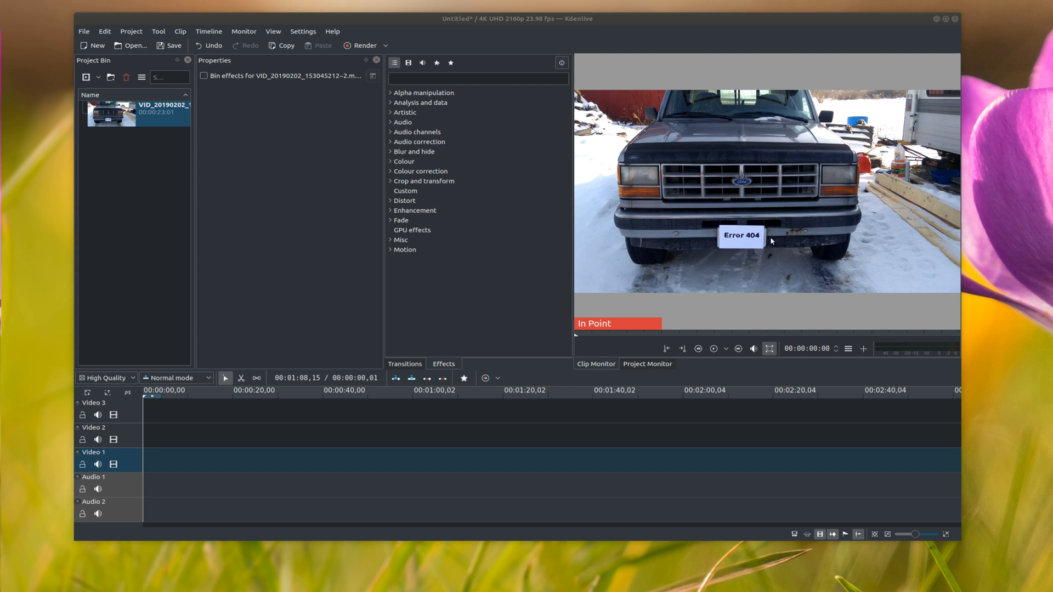
{"action": "mouse_move", "coordinate": [732, 208]}
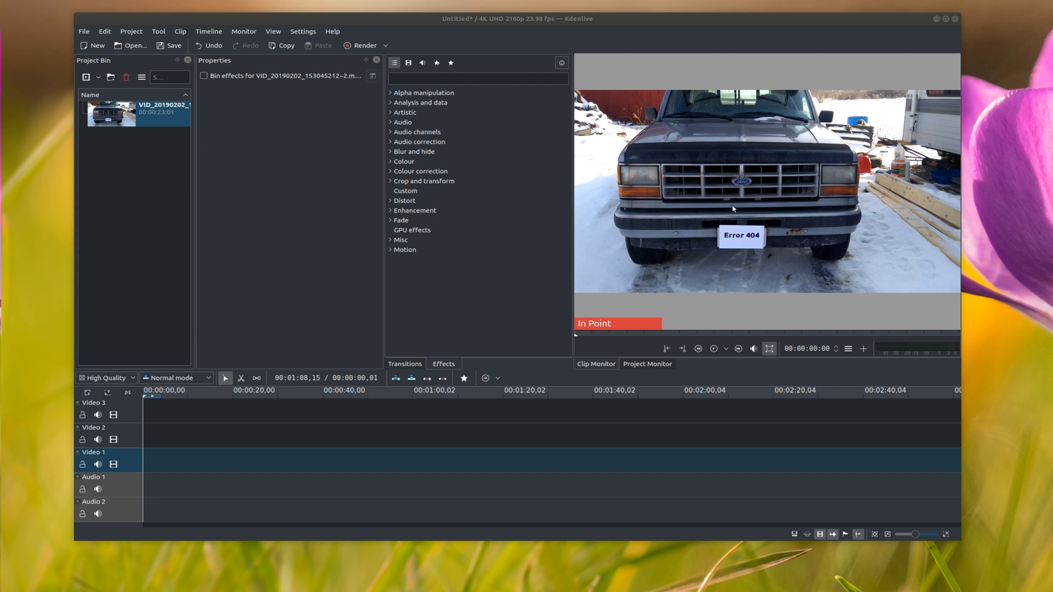
{"action": "mouse_move", "coordinate": [717, 239]}
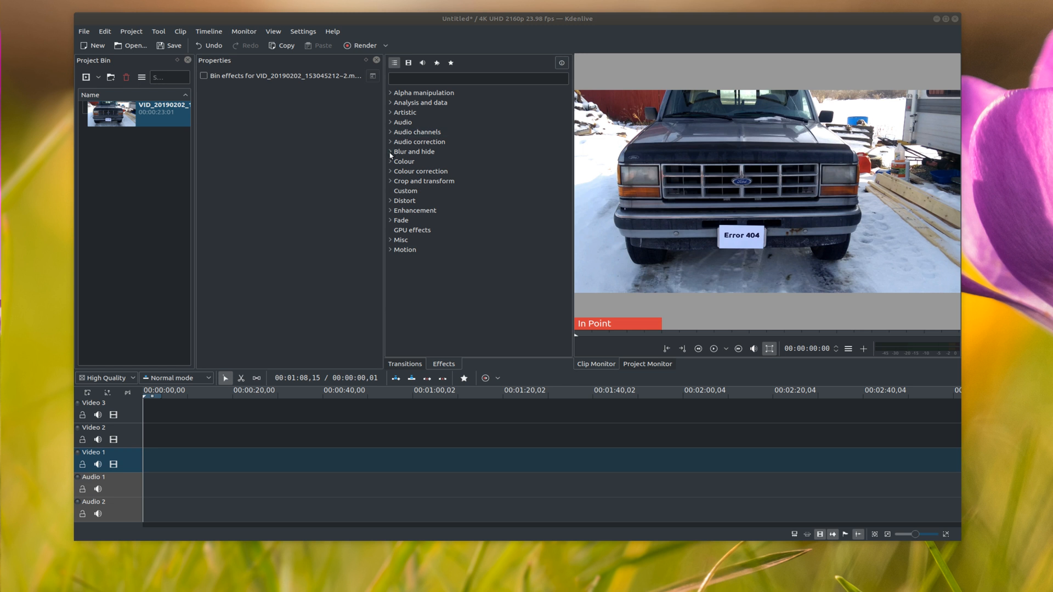
Expand the 'Blur and hide' effects category so the Obscure effect is listed
{"action": "left_click", "coordinate": [389, 151]}
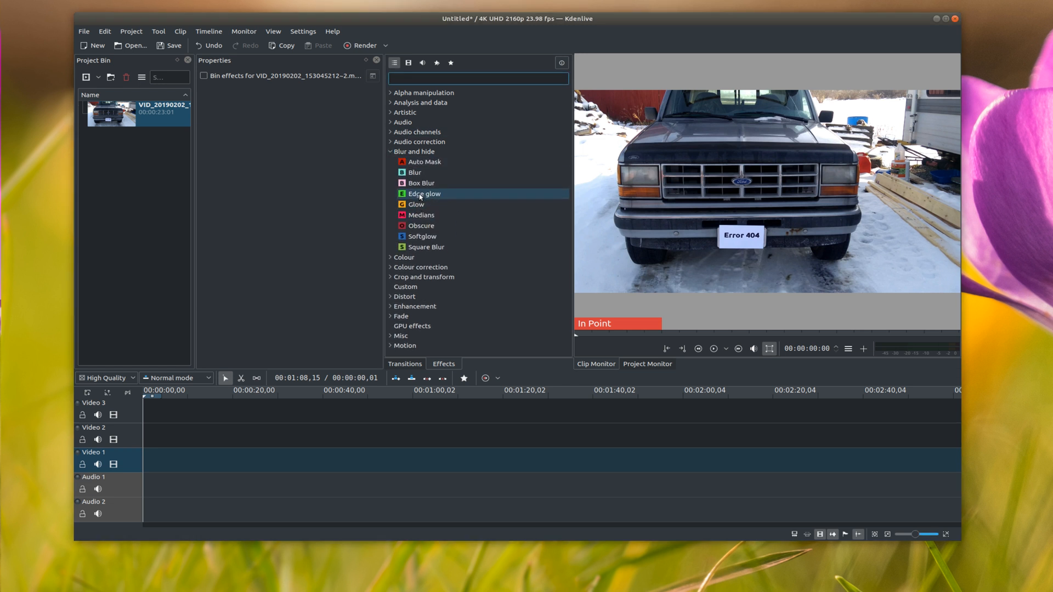
{"action": "mouse_move", "coordinate": [425, 195]}
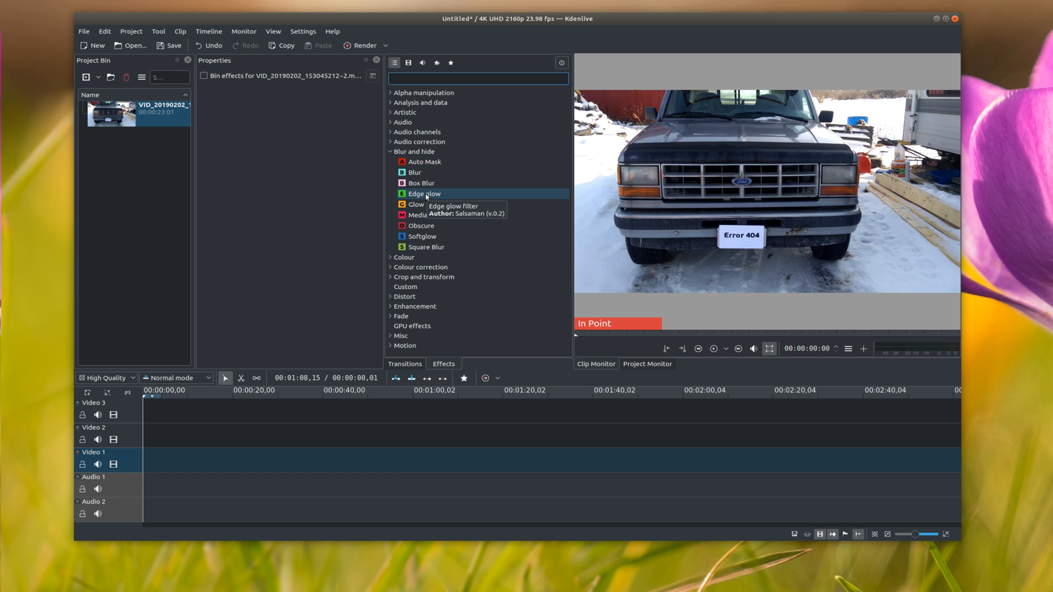
{"action": "mouse_move", "coordinate": [416, 204]}
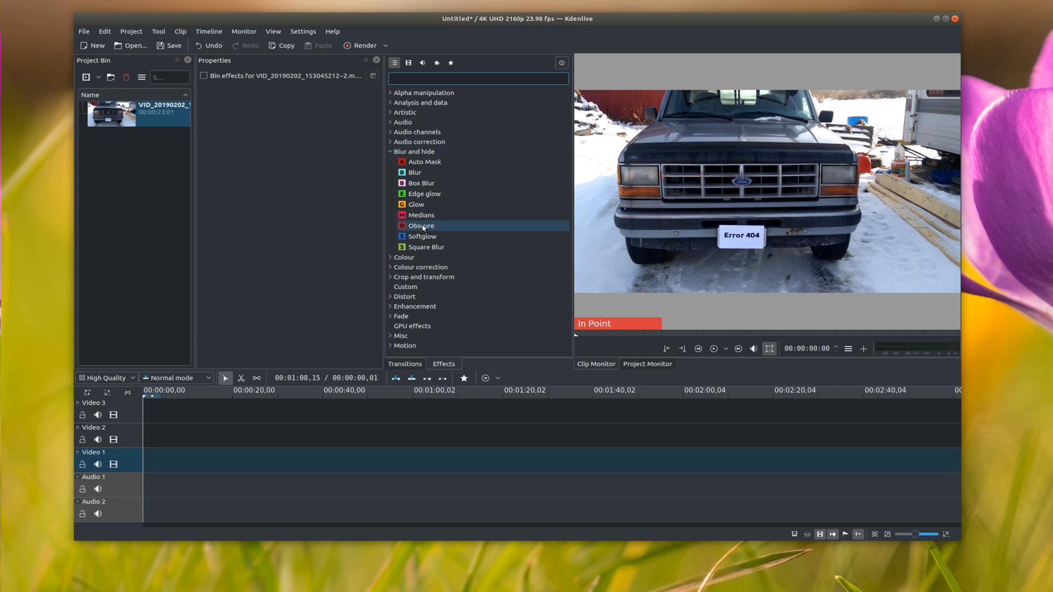
Place the truck video clip from the Project Bin onto the first video track
{"action": "left_click", "coordinate": [143, 113]}
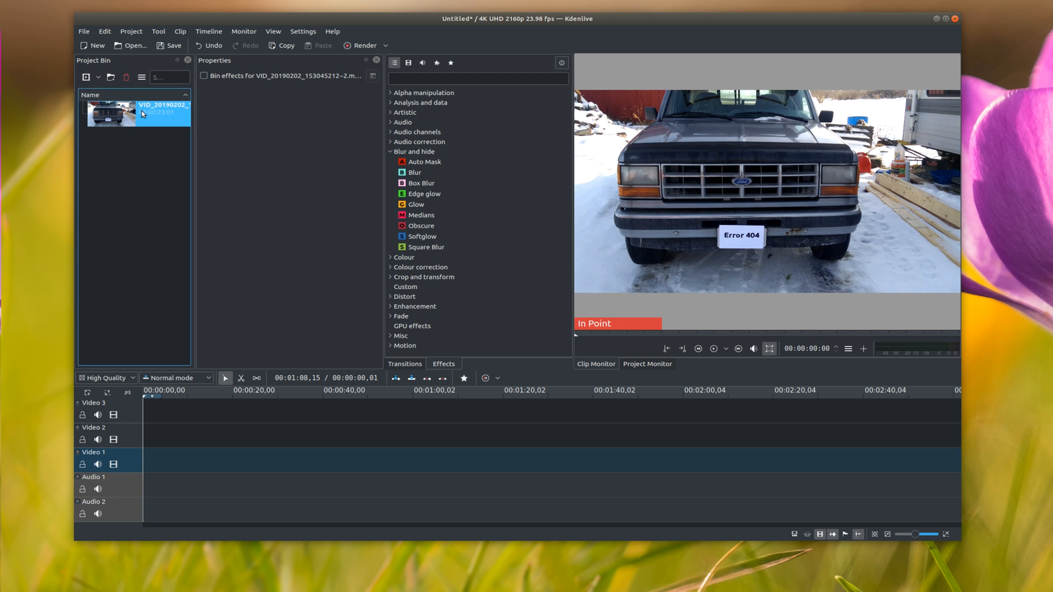
{"action": "left_click_drag", "start_coordinate": [114, 113], "coordinate": [195, 463]}
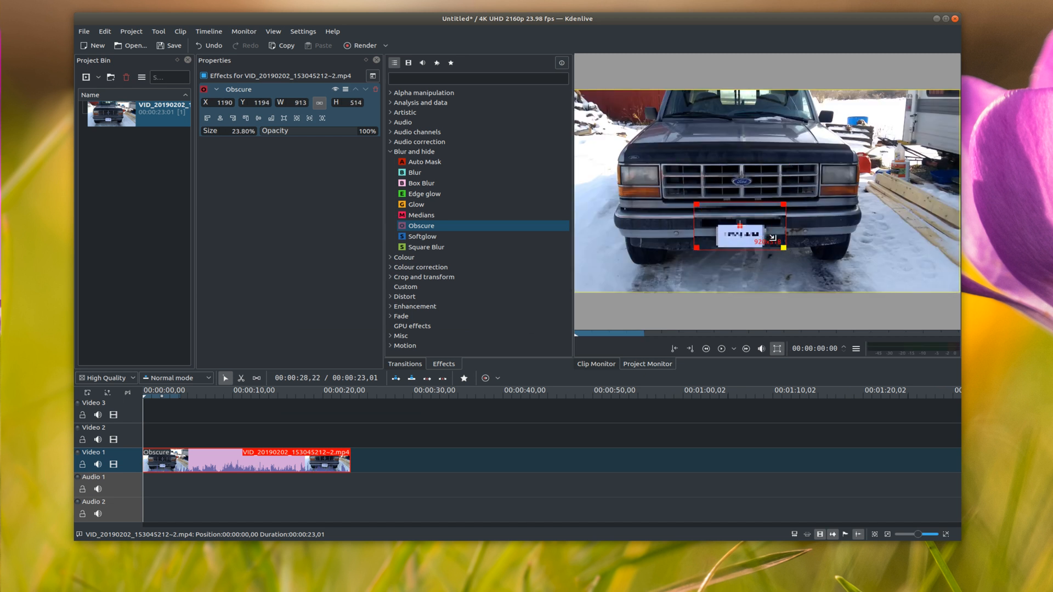
Shrink the Obscure box and position it over the truck's license plate
{"action": "left_click_drag", "start_coordinate": [783, 247], "coordinate": [773, 241]}
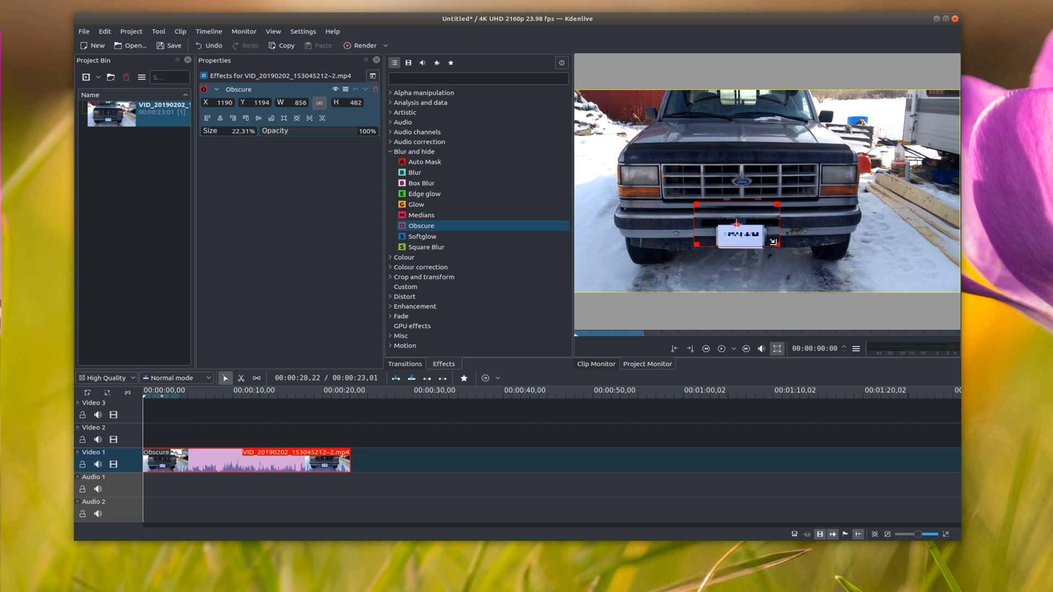
{"action": "left_click_drag", "start_coordinate": [740, 223], "coordinate": [746, 234]}
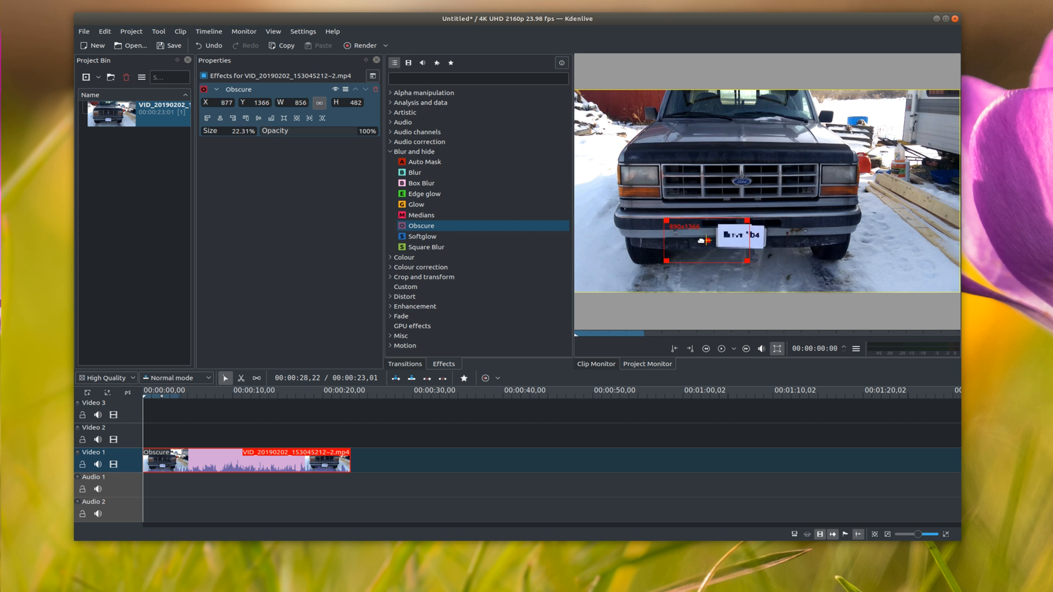
{"action": "left_click_drag", "start_coordinate": [701, 241], "coordinate": [744, 241]}
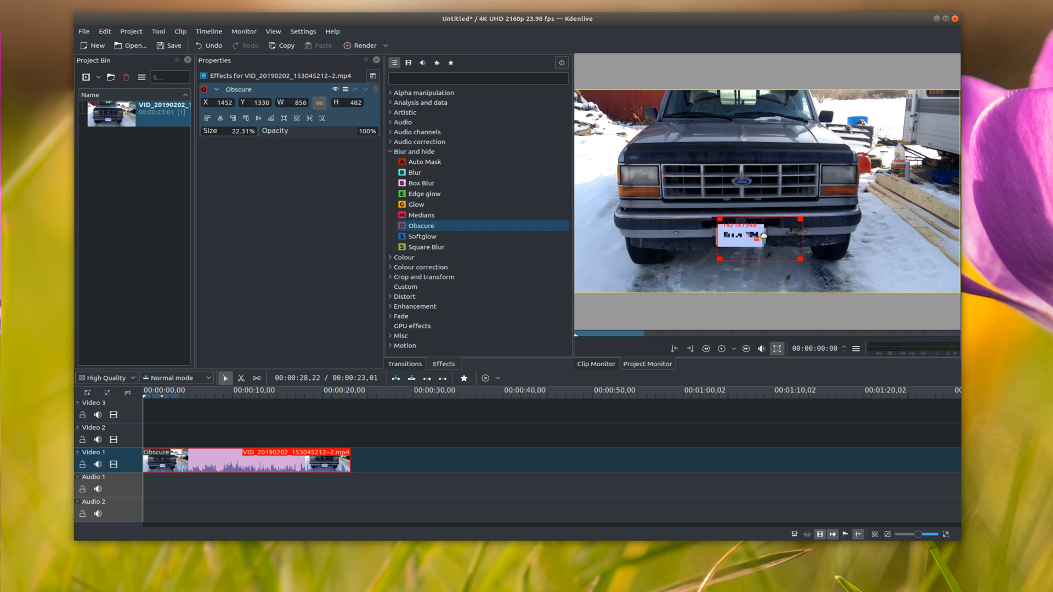
{"action": "left_click_drag", "start_coordinate": [738, 237], "coordinate": [737, 241]}
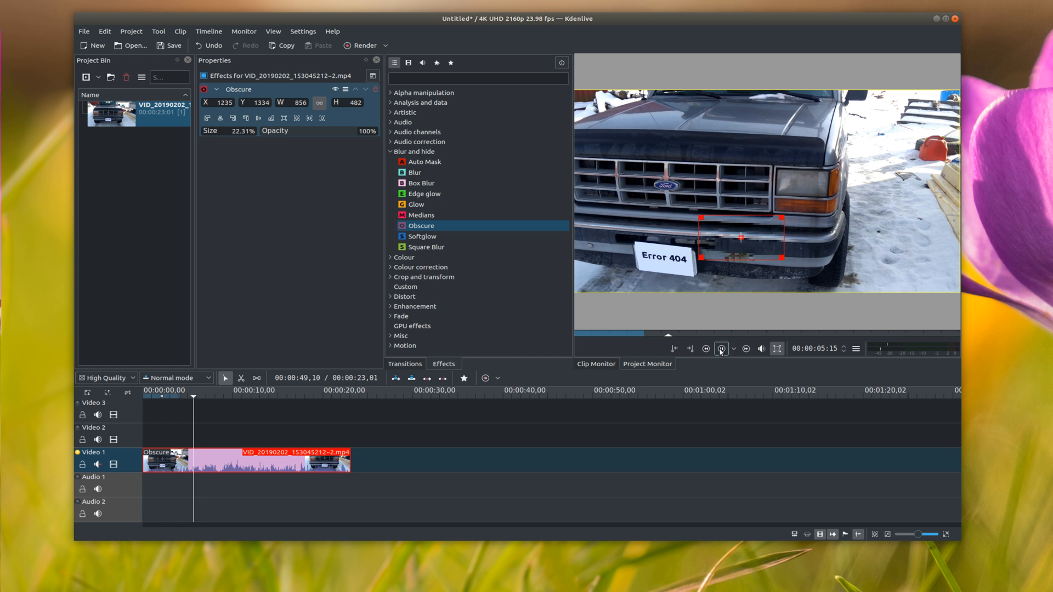
{"action": "left_click", "coordinate": [197, 396]}
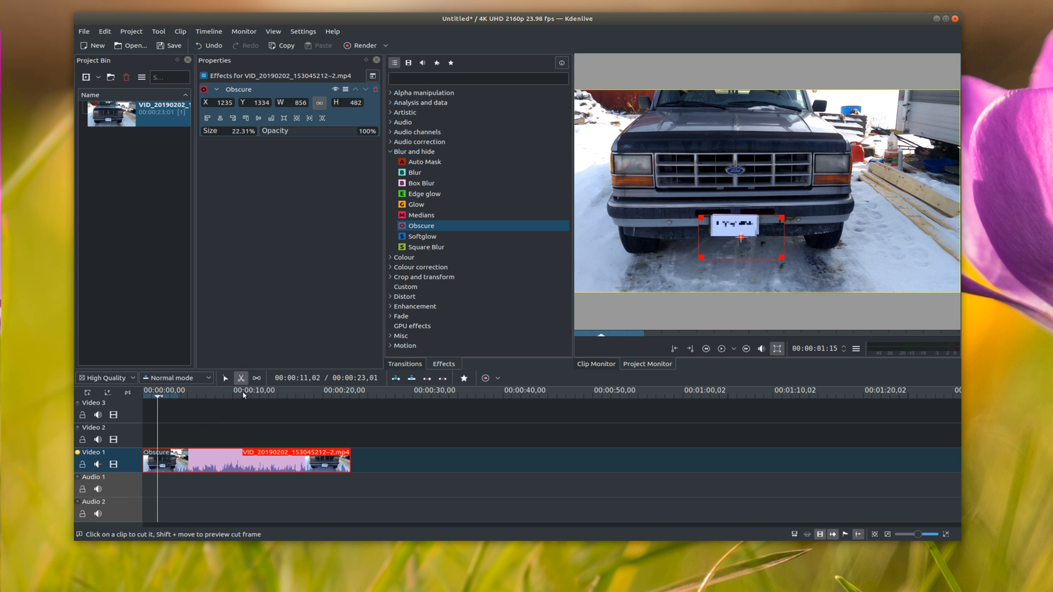
{"action": "mouse_move", "coordinate": [242, 379]}
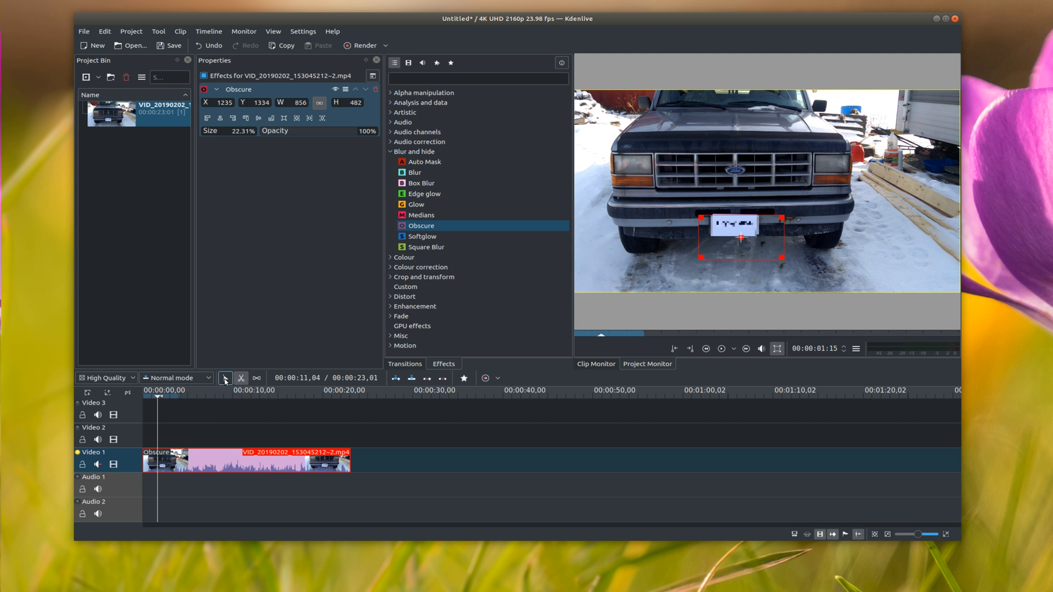
{"action": "left_click", "coordinate": [224, 377]}
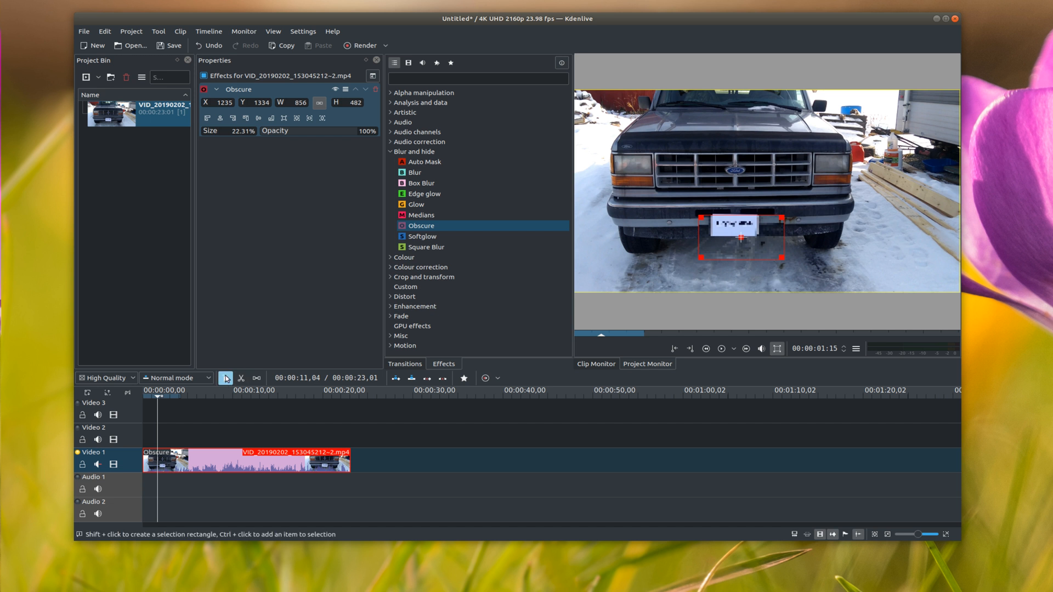
{"action": "mouse_move", "coordinate": [225, 377]}
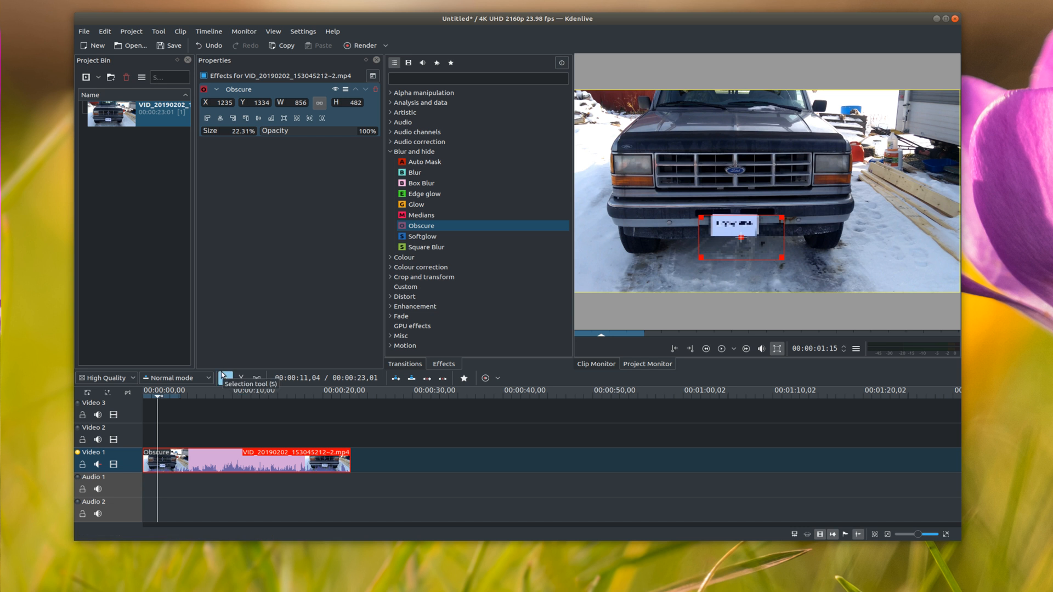
{"action": "mouse_move", "coordinate": [241, 377]}
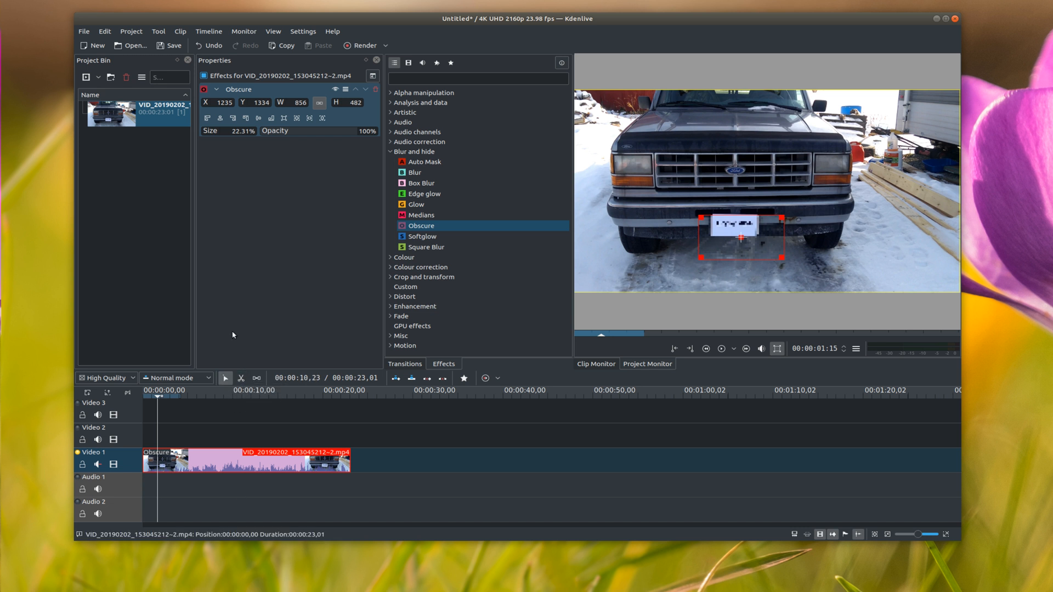
{"action": "mouse_move", "coordinate": [242, 378]}
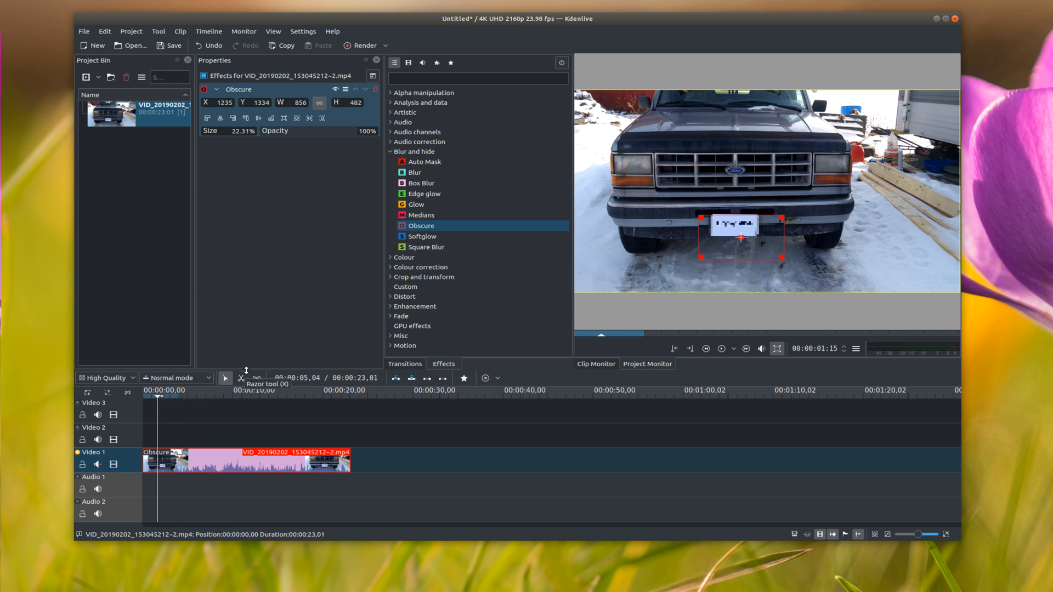
Cut two more short clips at the playhead, re-centering the Obscure box on the plate between cuts
{"action": "left_click", "coordinate": [241, 377]}
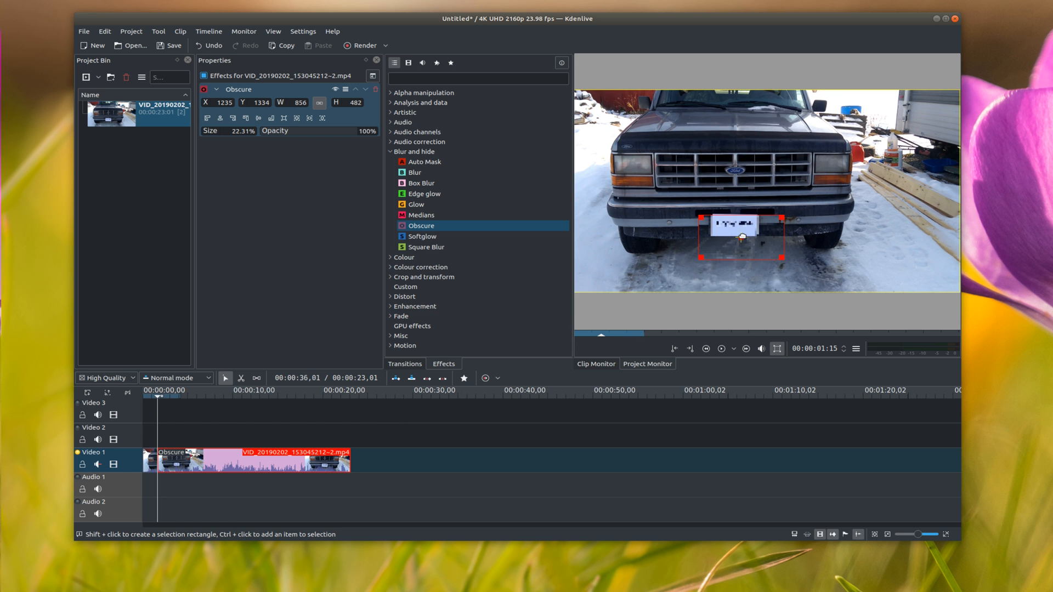
{"action": "left_click_drag", "start_coordinate": [738, 240], "coordinate": [734, 227]}
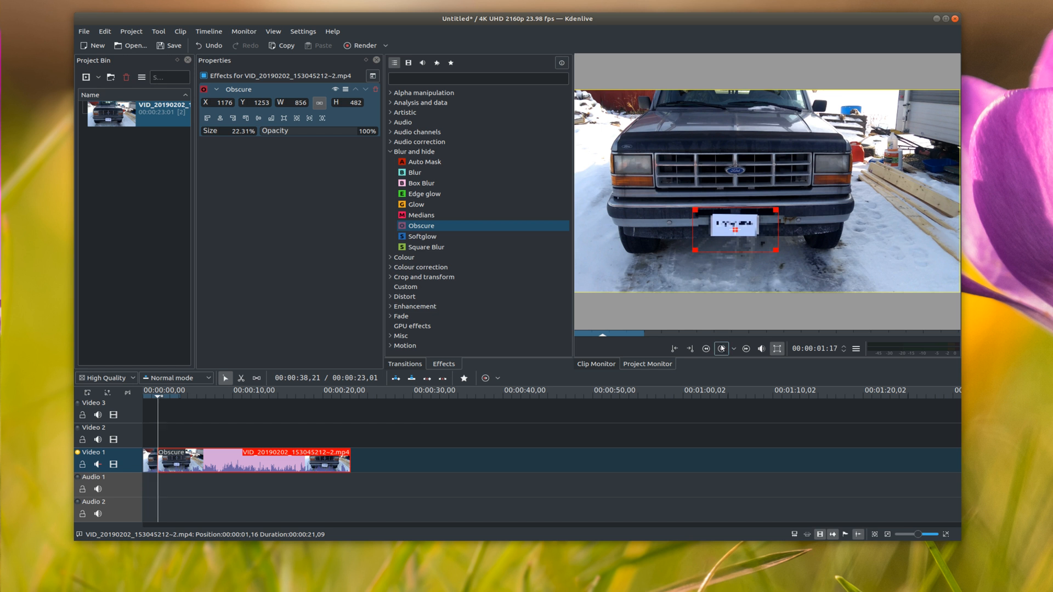
{"action": "left_click", "coordinate": [241, 377]}
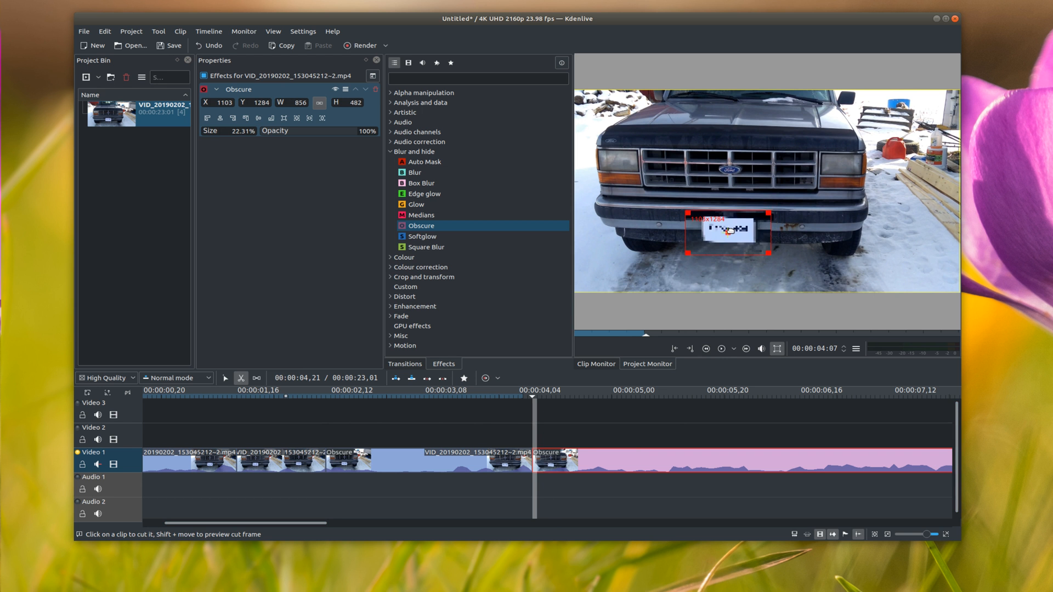
Keep the Obscure box over the moving plate, then return to the Selection tool
{"action": "left_click_drag", "start_coordinate": [704, 235], "coordinate": [721, 237]}
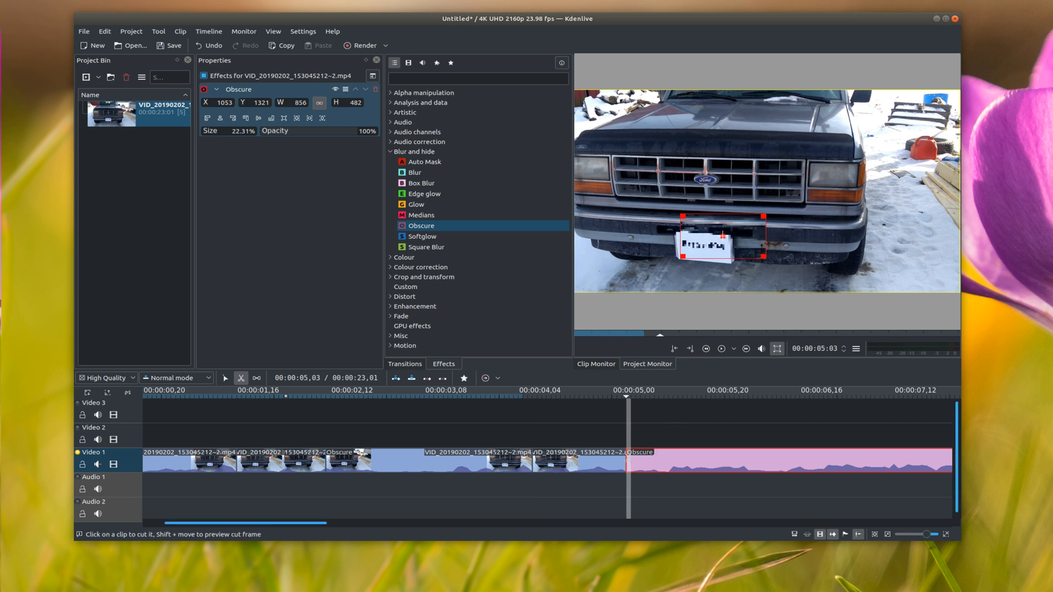
{"action": "left_click_drag", "start_coordinate": [705, 237], "coordinate": [695, 252]}
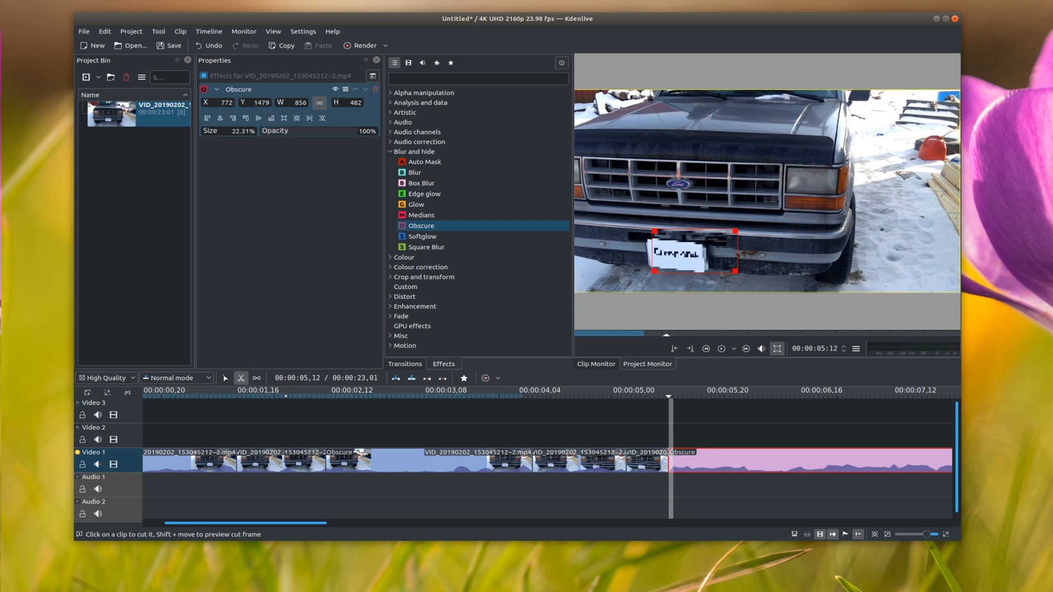
{"action": "left_click_drag", "start_coordinate": [678, 252], "coordinate": [661, 262]}
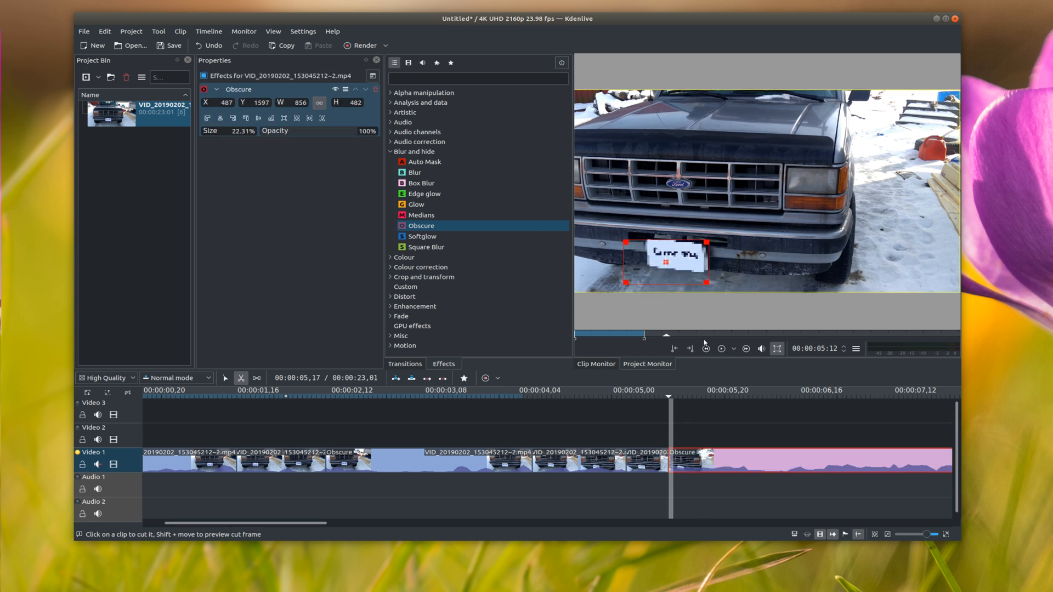
{"action": "left_click", "coordinate": [721, 349]}
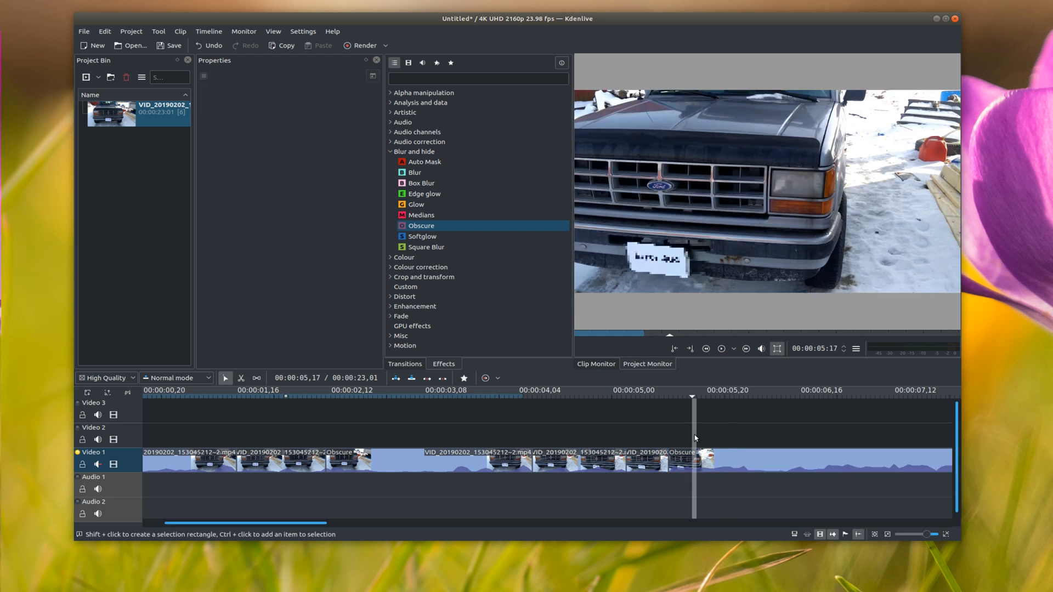
Split the next clip past six seconds and move the Obscure box onto the plate in each piece
{"action": "left_click", "coordinate": [241, 377]}
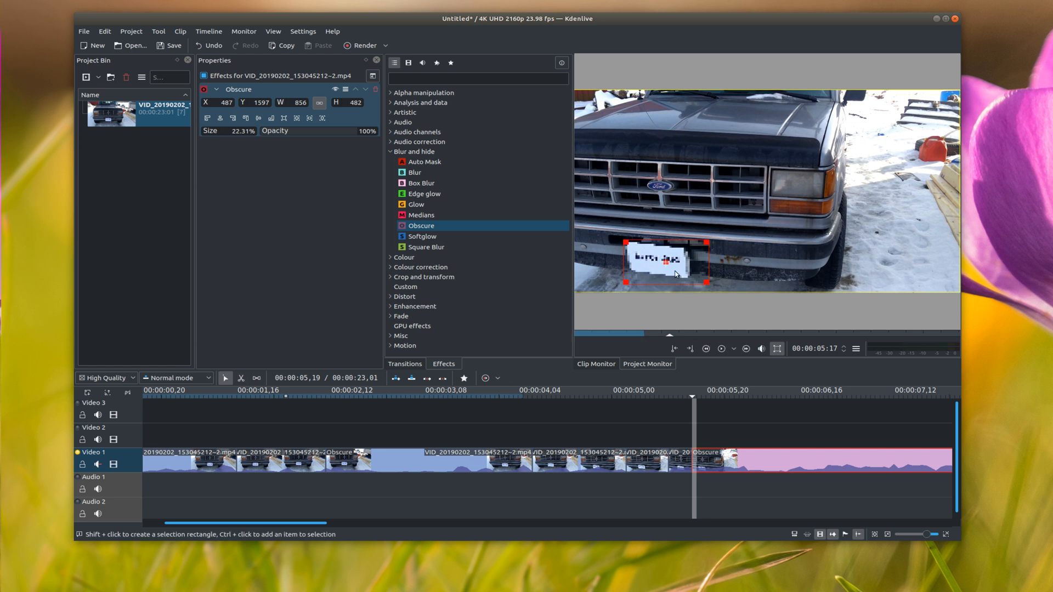
{"action": "left_click_drag", "start_coordinate": [665, 262], "coordinate": [654, 269]}
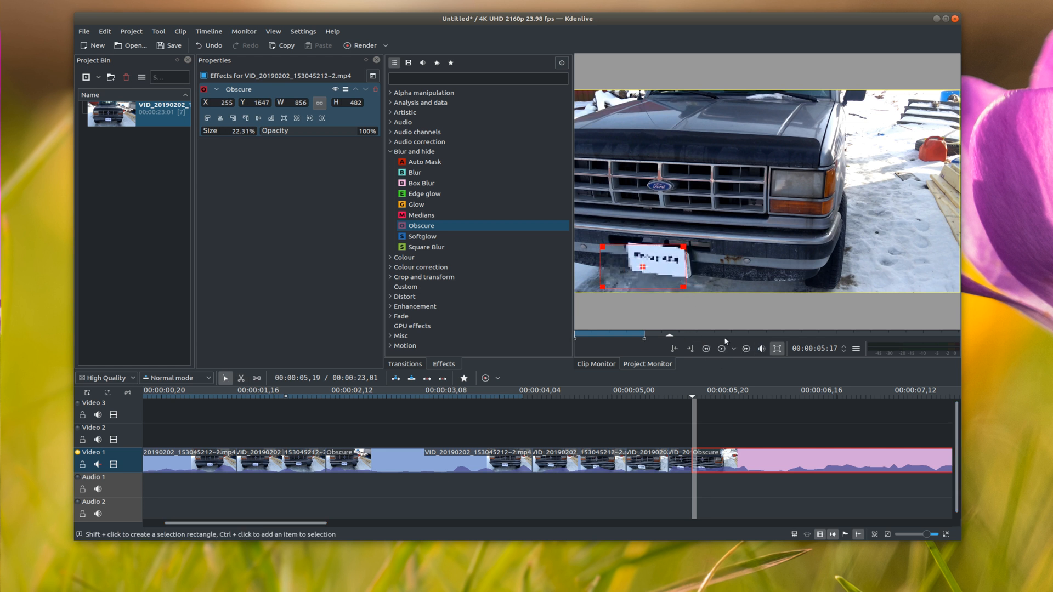
{"action": "left_click", "coordinate": [732, 398]}
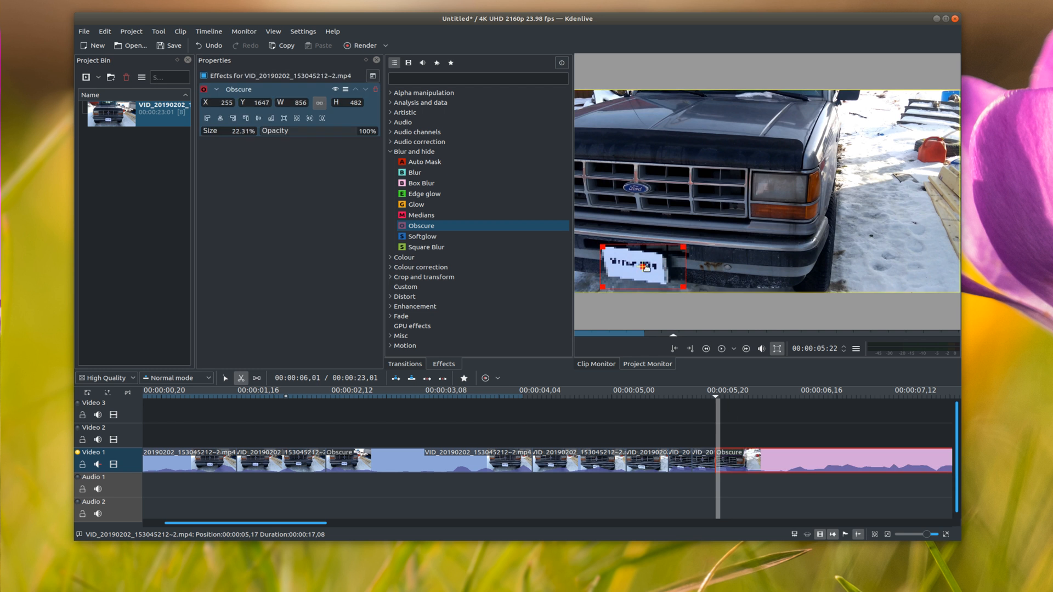
{"action": "left_click_drag", "start_coordinate": [644, 267], "coordinate": [619, 272]}
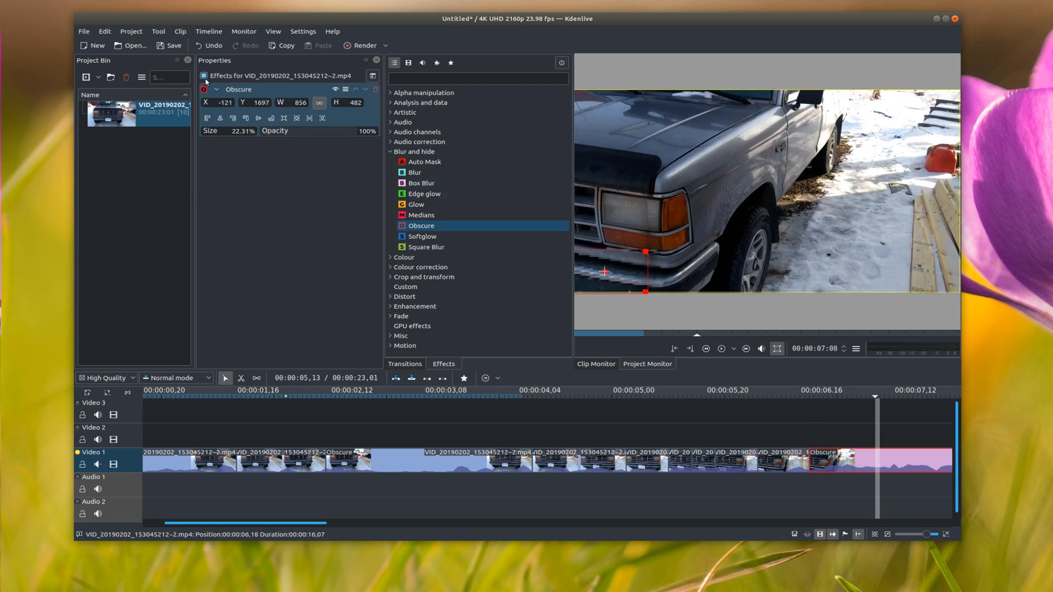
Delete the Obscure effect from the side-view clip where the plate isn't visible
{"action": "left_click", "coordinate": [202, 88]}
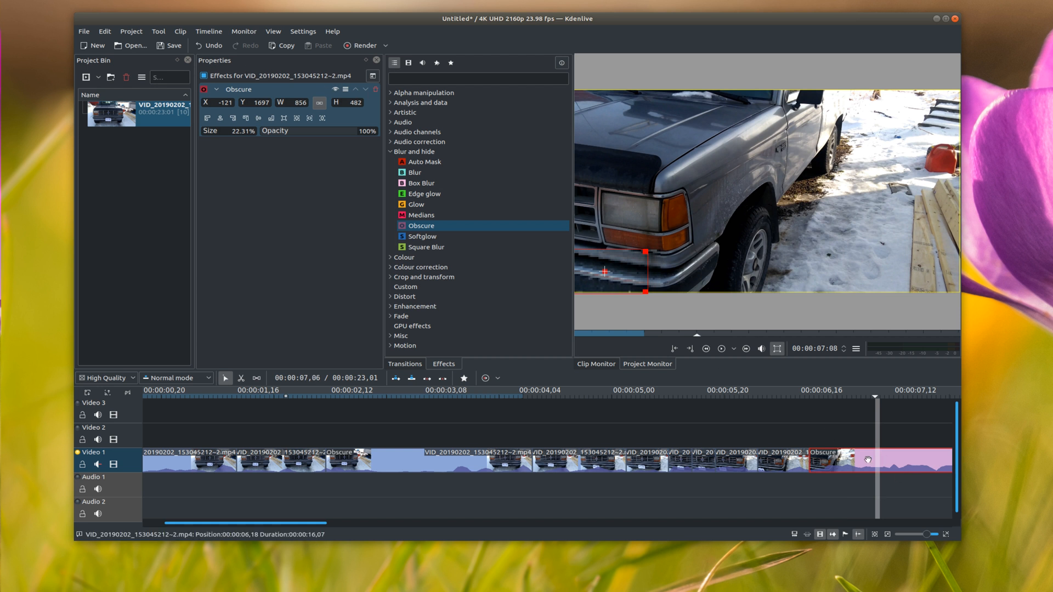
{"action": "mouse_move", "coordinate": [375, 90]}
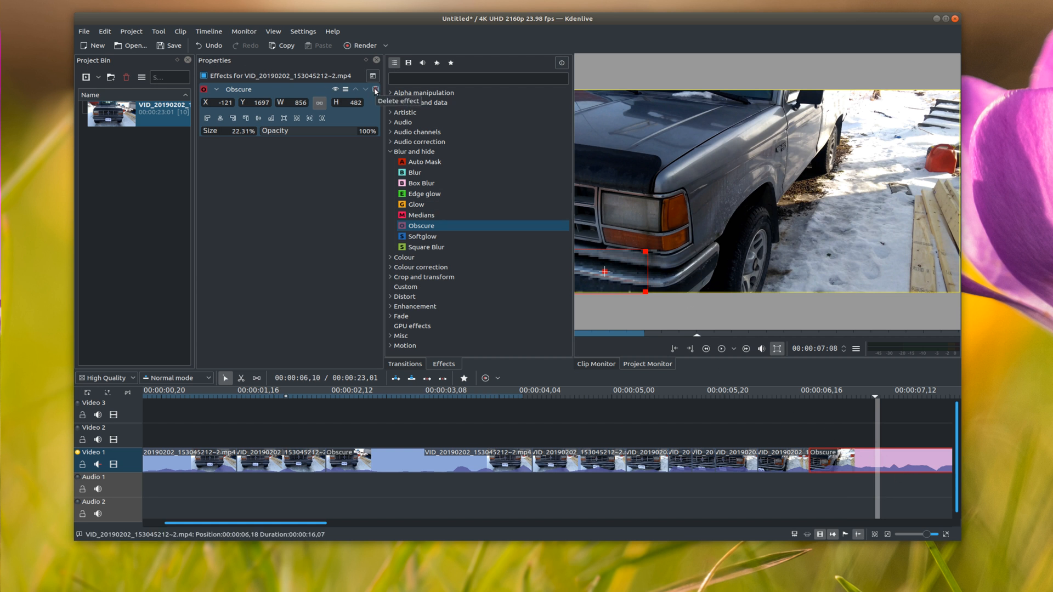
{"action": "left_click", "coordinate": [377, 88]}
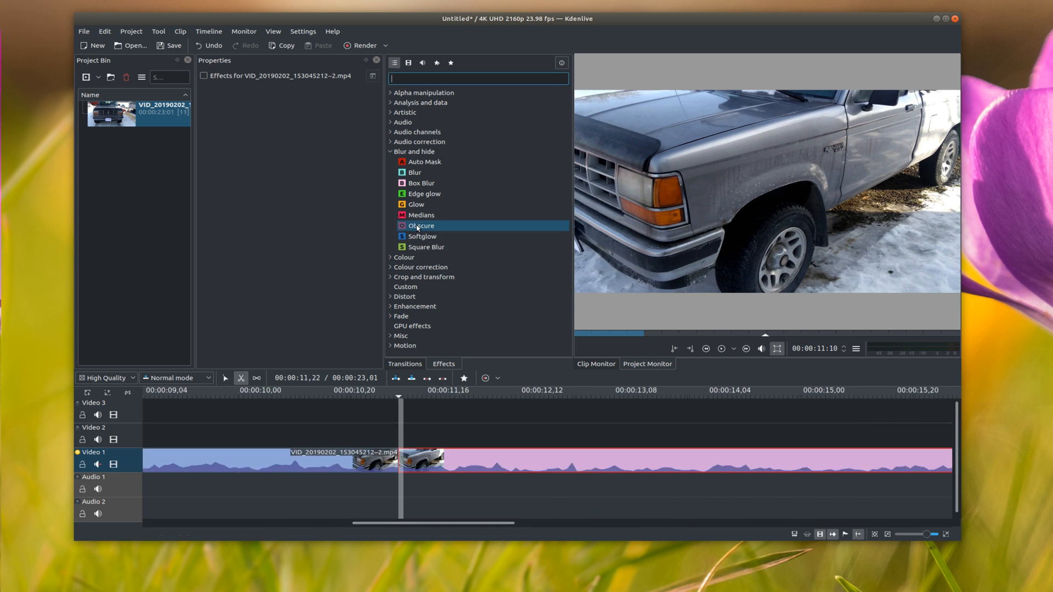
Add Obscure to the clip past eleven seconds, place its box over the reappearing plate, and cut the next piece
{"action": "double_click", "coordinate": [421, 225]}
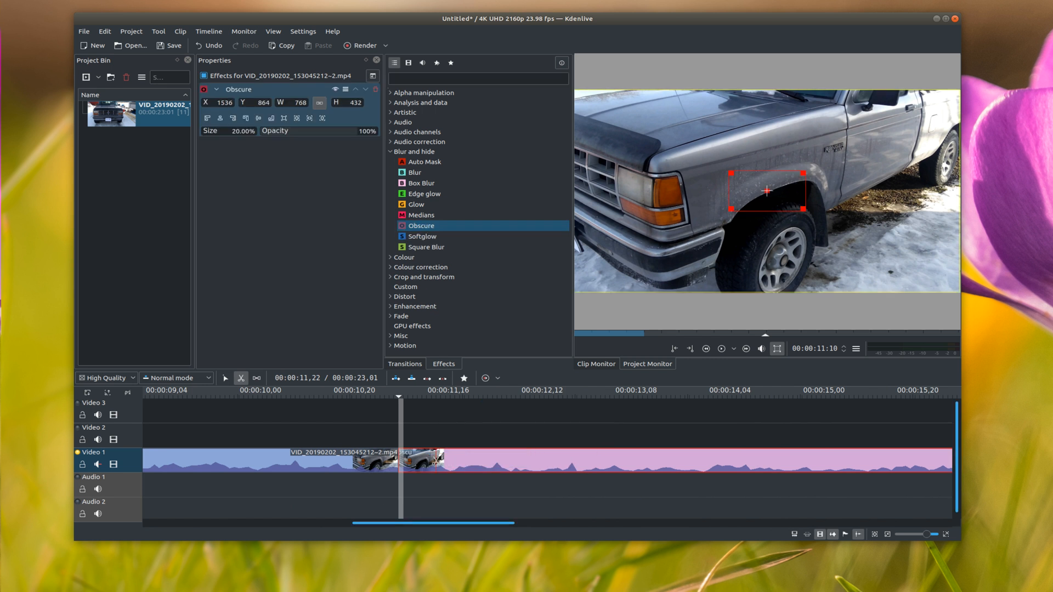
{"action": "left_click_drag", "start_coordinate": [767, 190], "coordinate": [617, 234]}
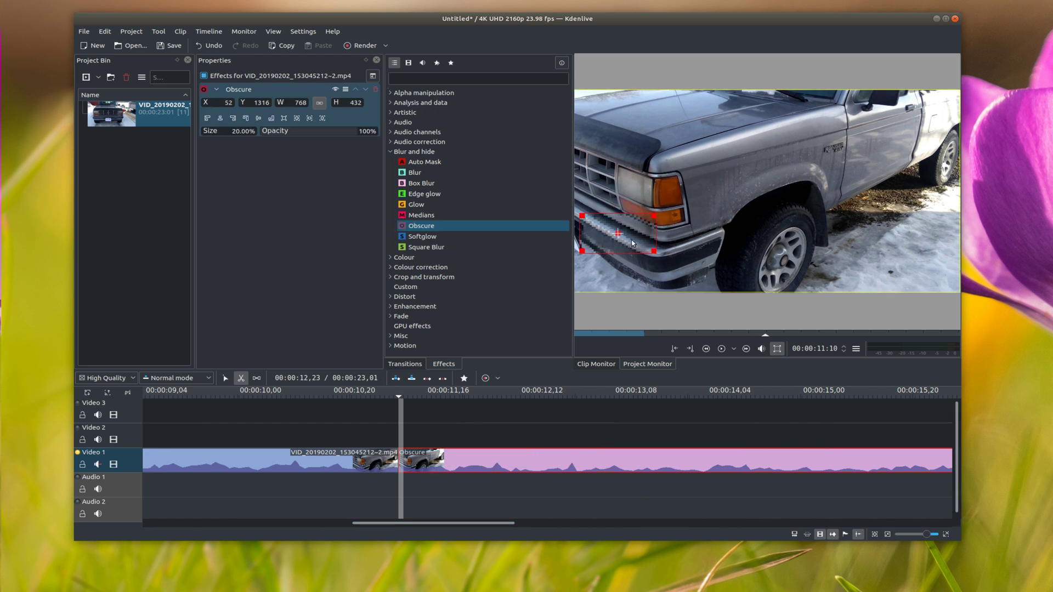
{"action": "left_click_drag", "start_coordinate": [618, 233], "coordinate": [608, 236]}
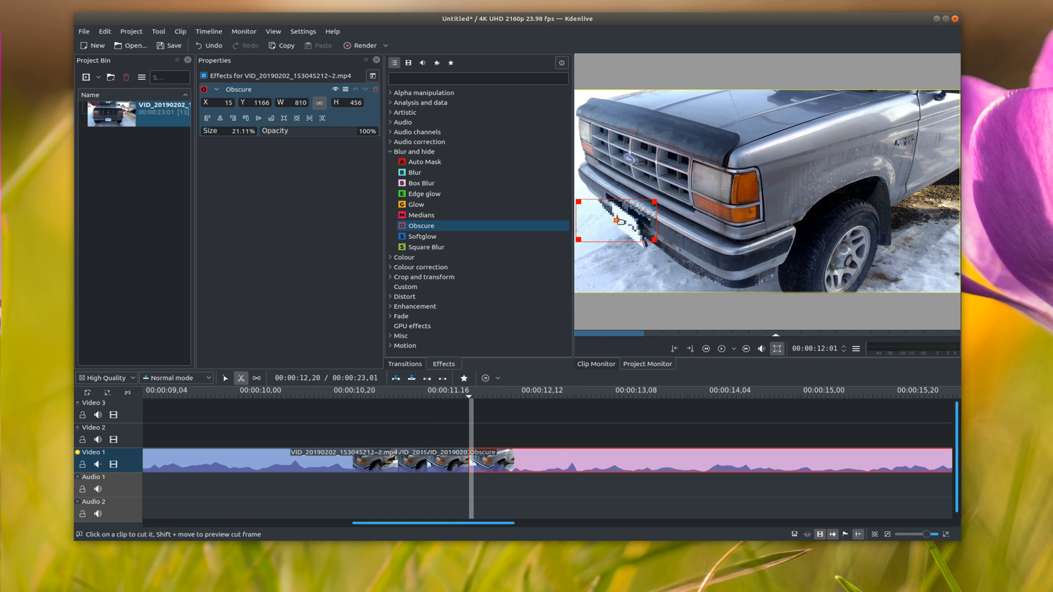
{"action": "left_click_drag", "start_coordinate": [616, 222], "coordinate": [638, 228]}
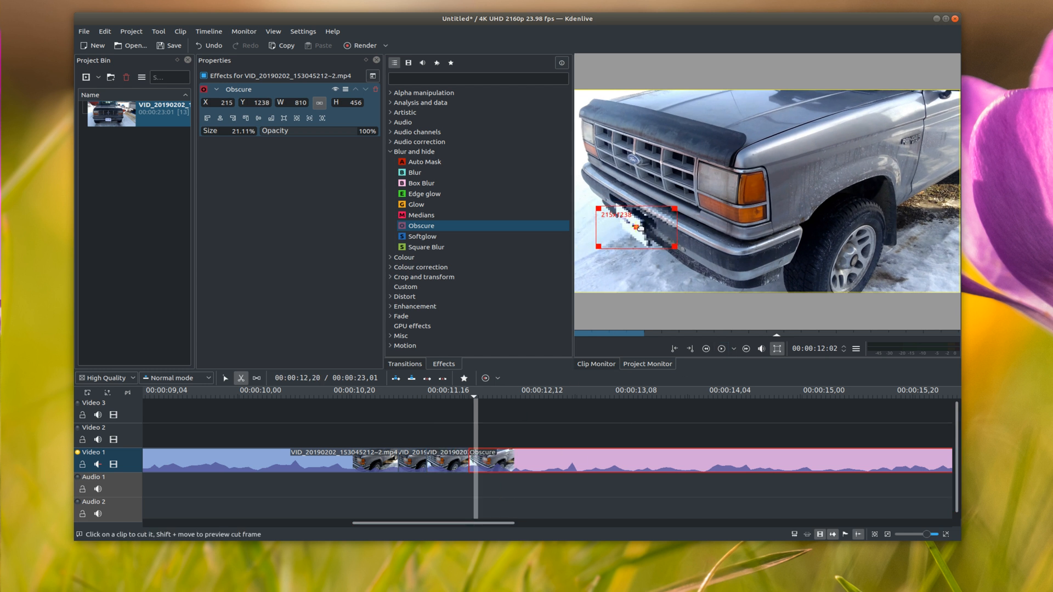
{"action": "left_click_drag", "start_coordinate": [635, 228], "coordinate": [644, 222]}
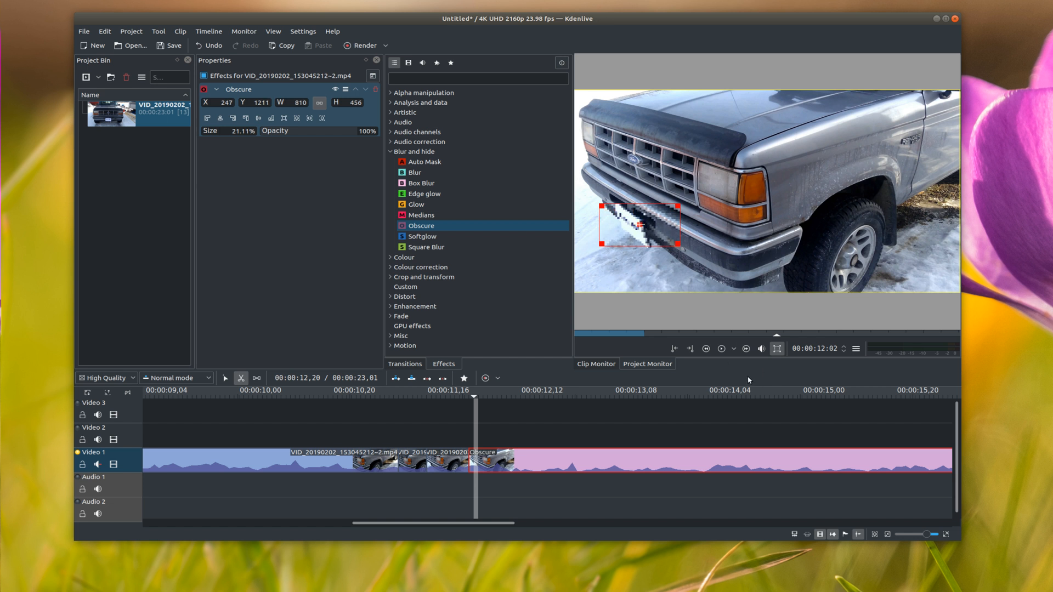
{"action": "left_click", "coordinate": [721, 349]}
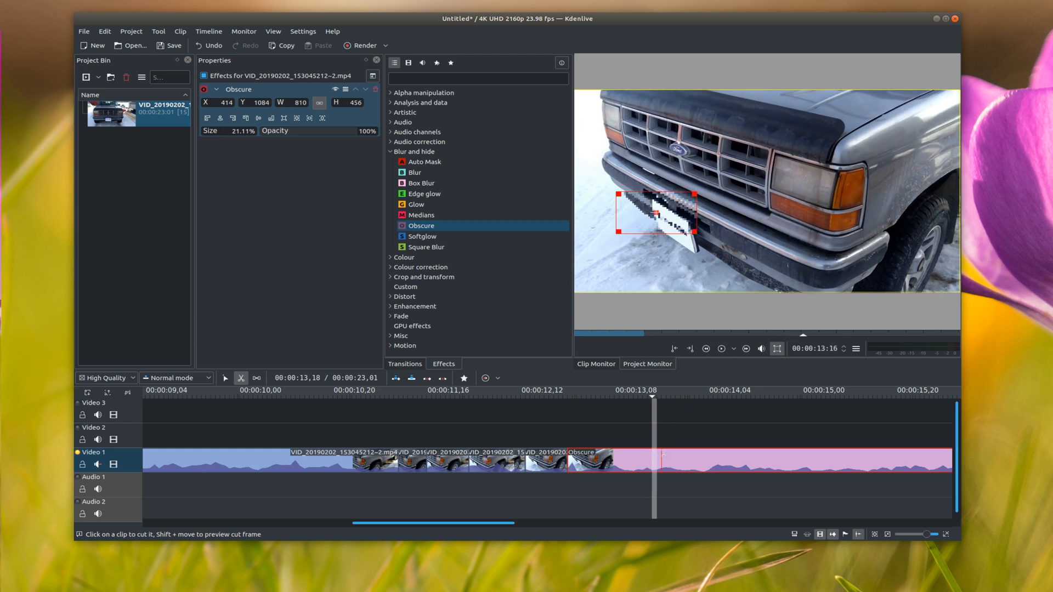
Cut two more clips past seventeen seconds, moving the Obscure box onto the front-facing plate each time
{"action": "left_click_drag", "start_coordinate": [647, 215], "coordinate": [667, 231]}
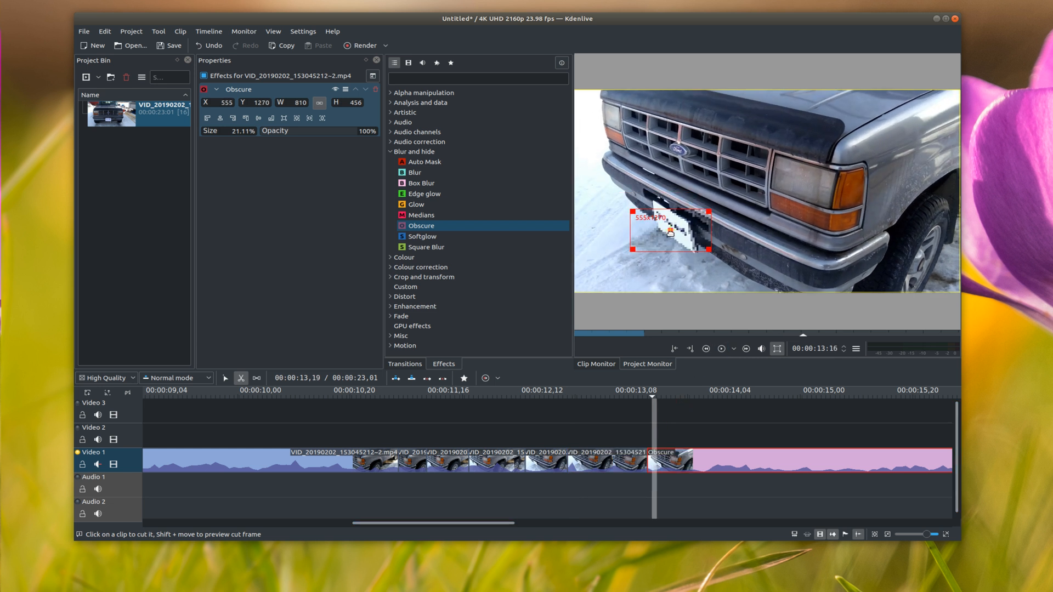
{"action": "left_click", "coordinate": [722, 348]}
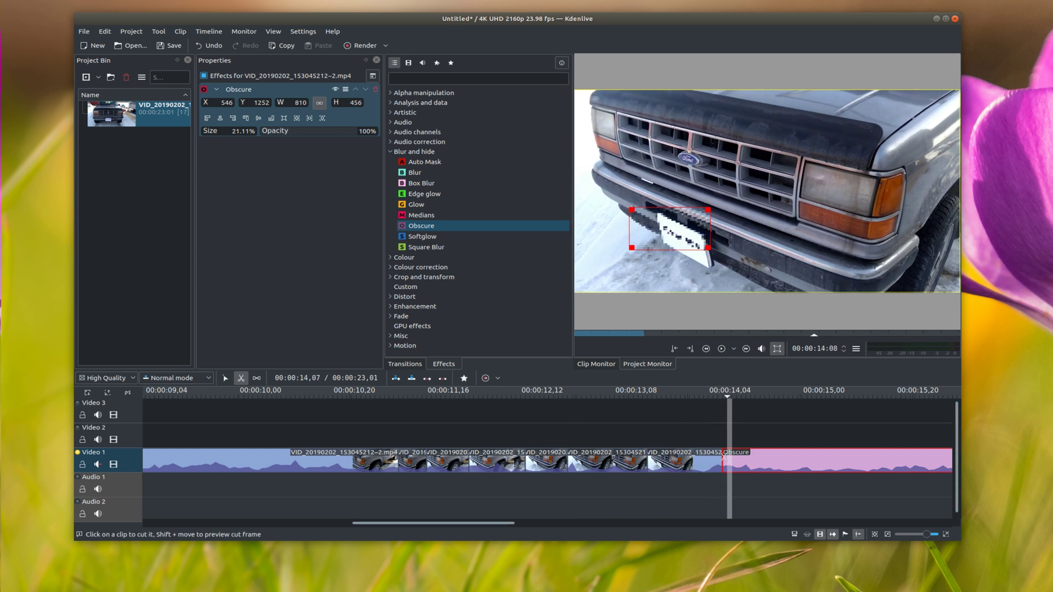
{"action": "left_click_drag", "start_coordinate": [666, 228], "coordinate": [681, 245]}
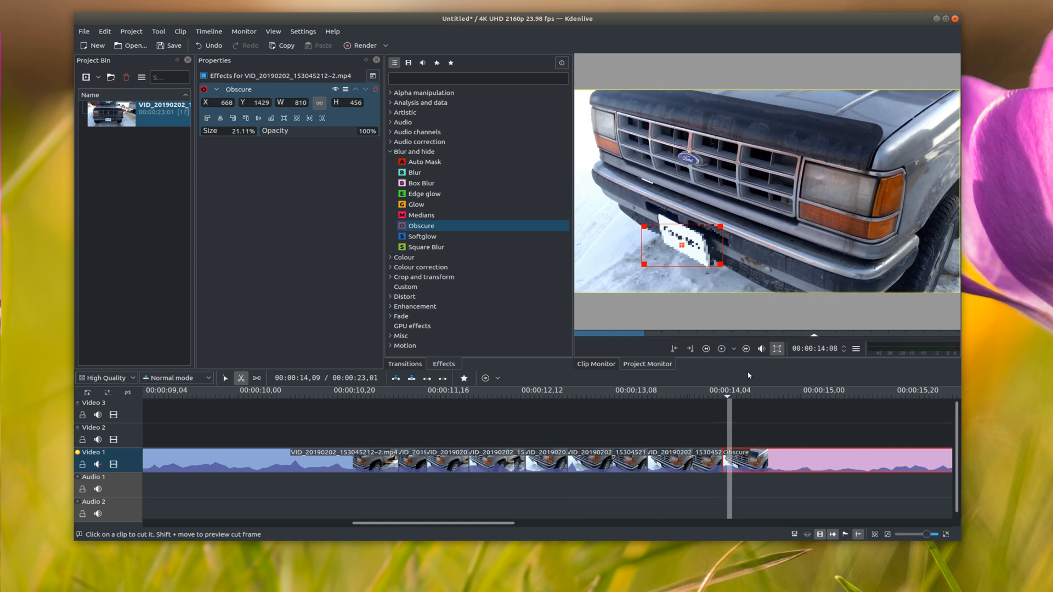
{"action": "left_click", "coordinate": [721, 348]}
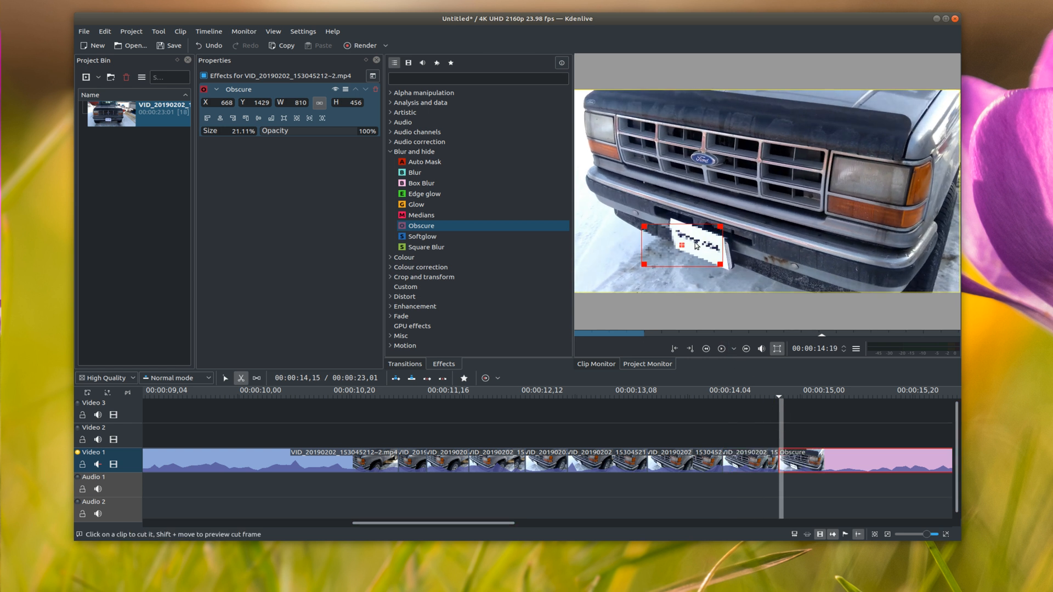
{"action": "left_click_drag", "start_coordinate": [683, 247], "coordinate": [683, 250]}
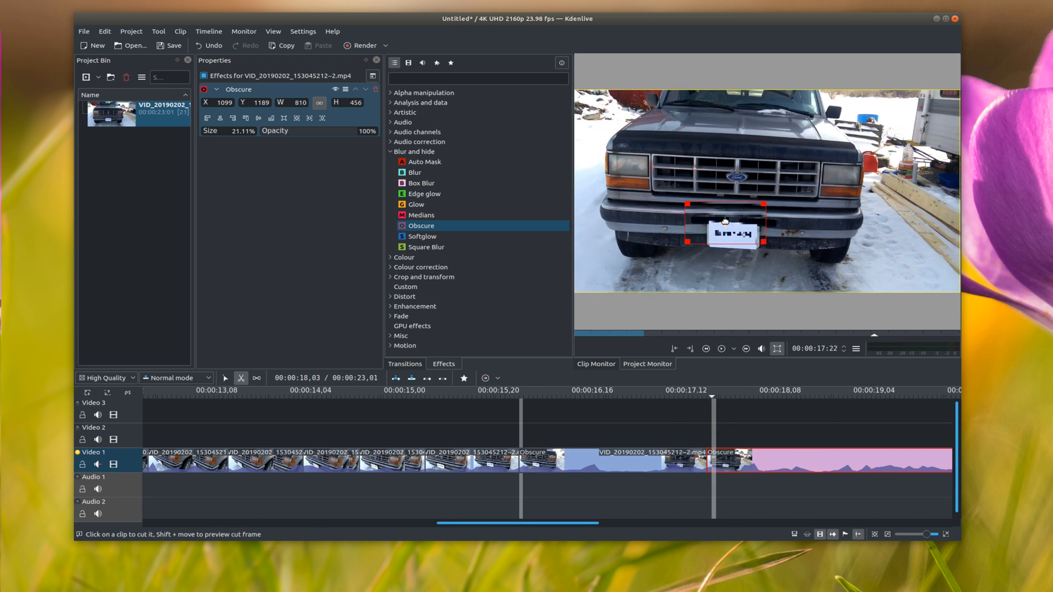
Reposition the Obscure box over the plate in the final clips past twenty-one seconds
{"action": "left_click_drag", "start_coordinate": [725, 222], "coordinate": [724, 234]}
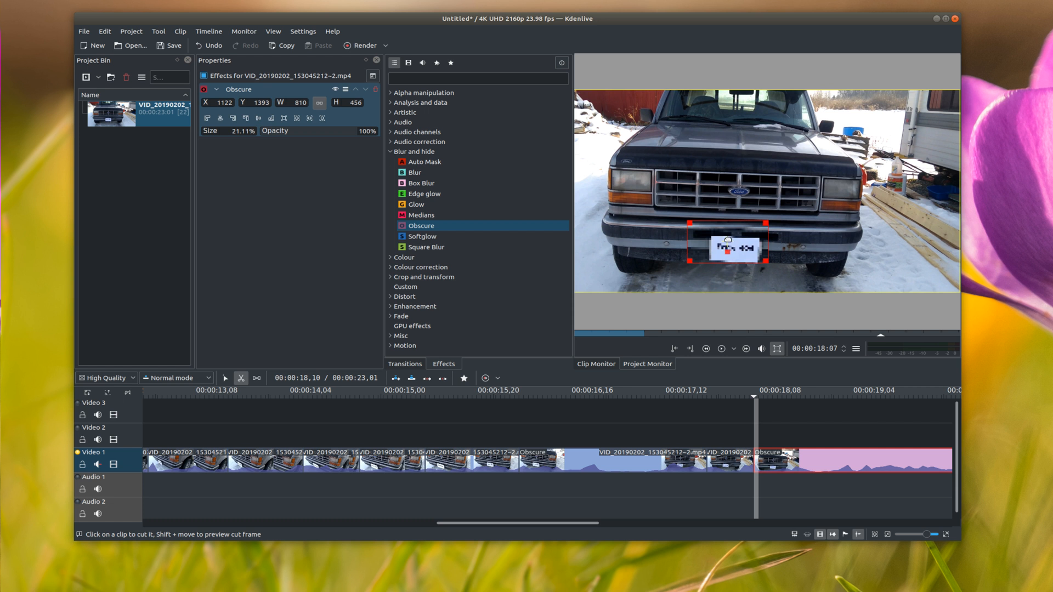
{"action": "left_click_drag", "start_coordinate": [718, 244], "coordinate": [731, 256]}
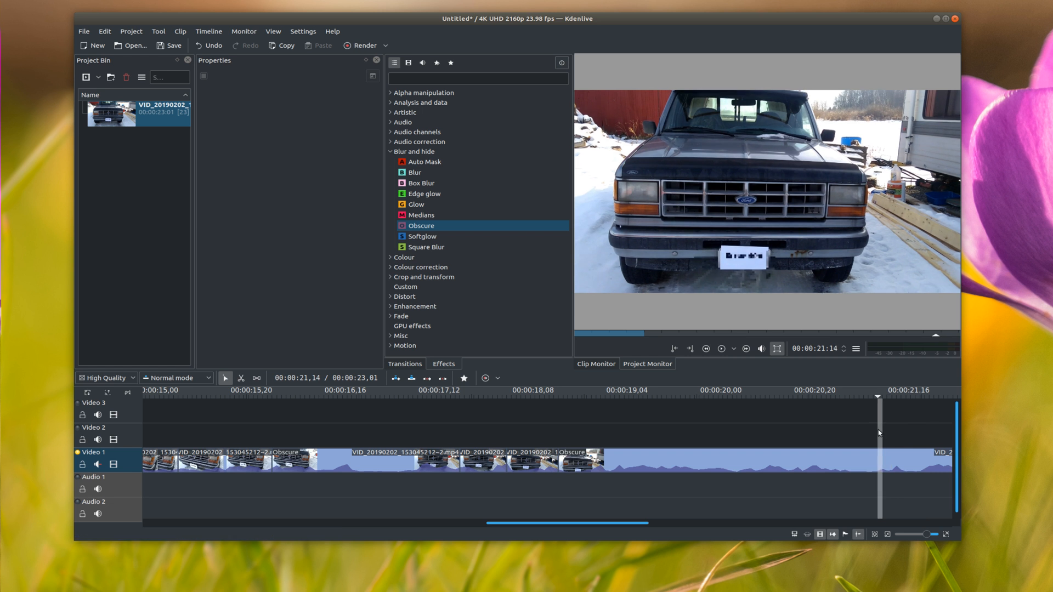
{"action": "left_click", "coordinate": [240, 377]}
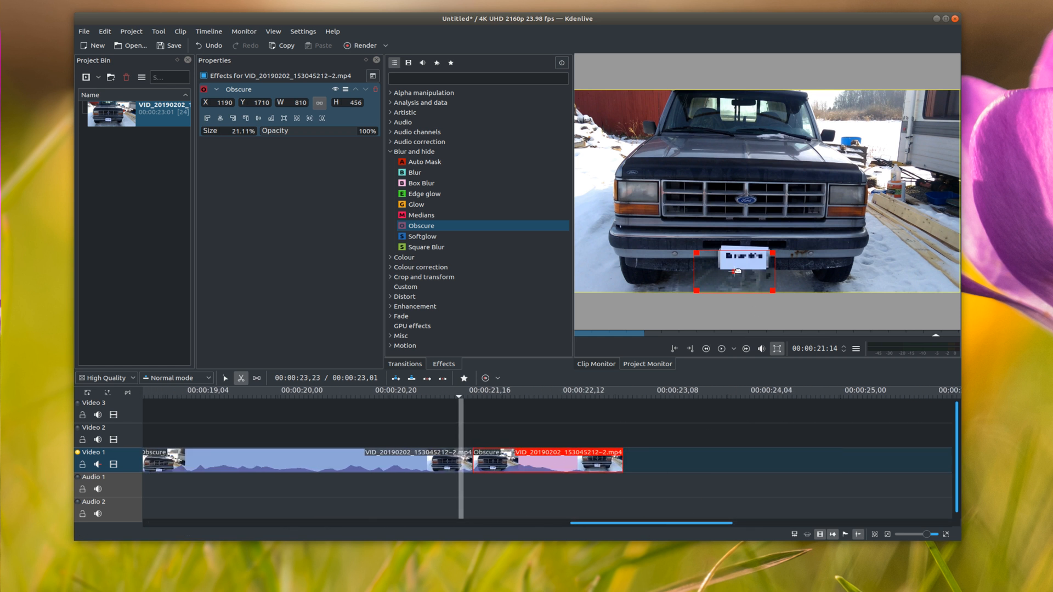
{"action": "left_click_drag", "start_coordinate": [734, 271], "coordinate": [743, 255]}
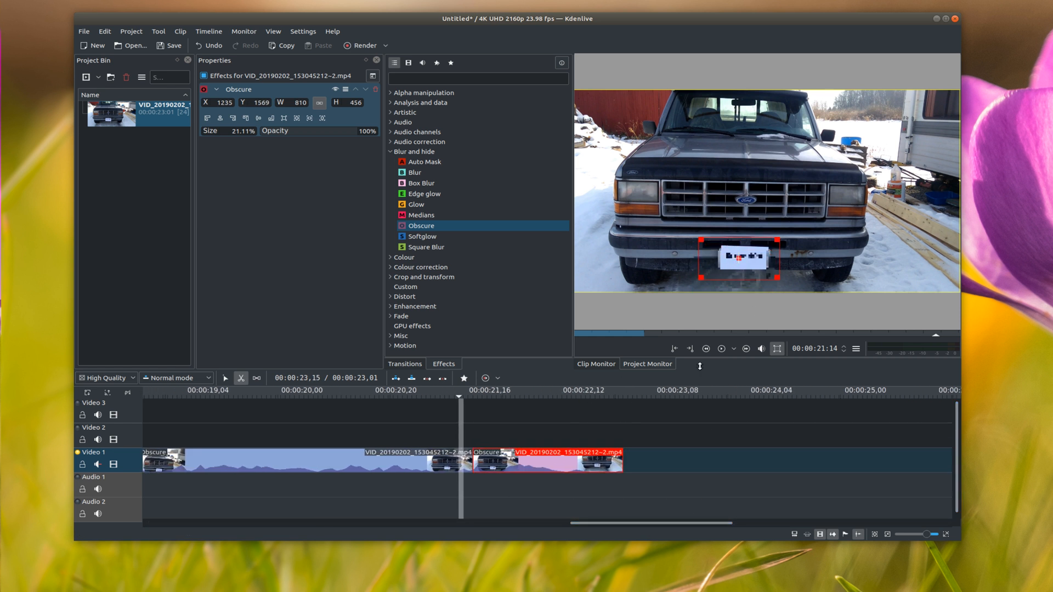